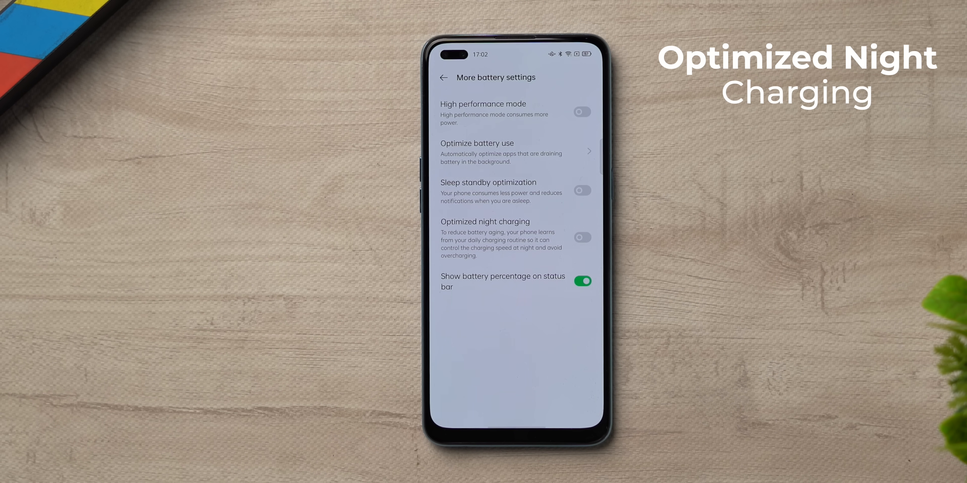
Step: Switch on Optimized night charging, then enable Super power saving mode from the Battery page
left_click(582, 237)
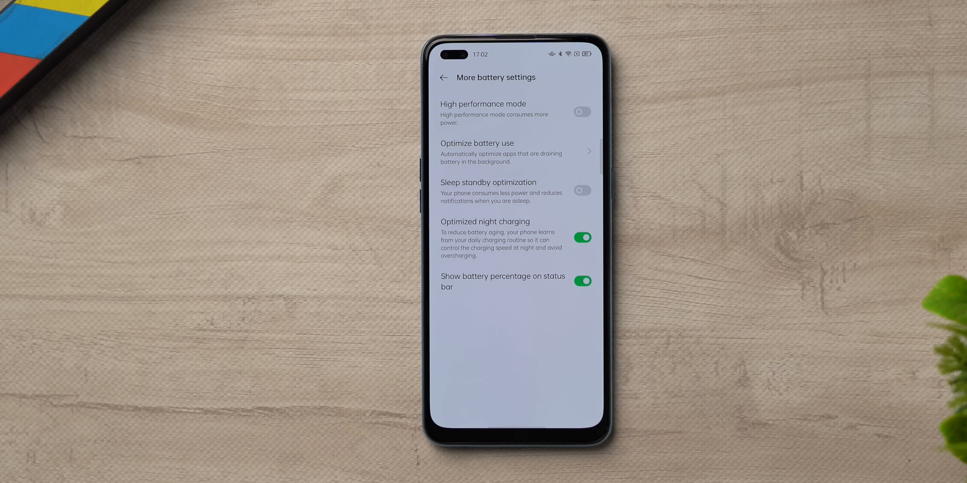
left_click(443, 77)
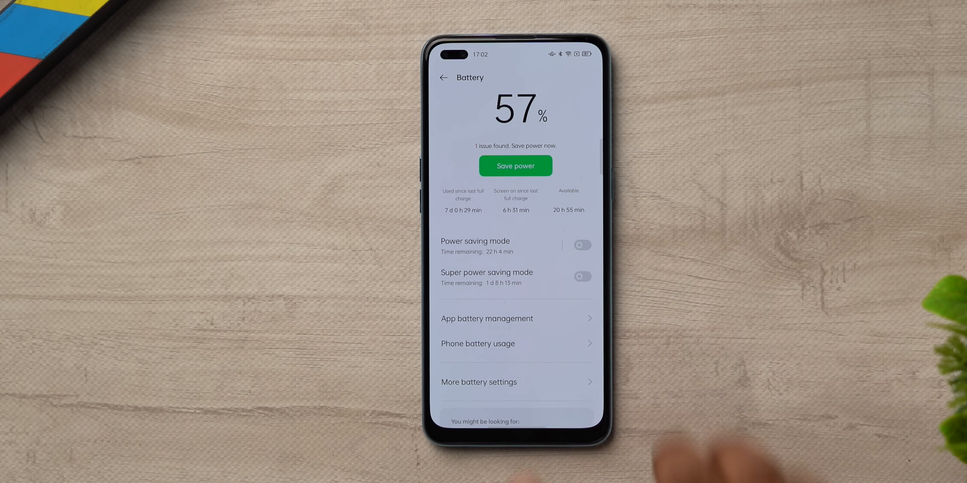
left_click(583, 277)
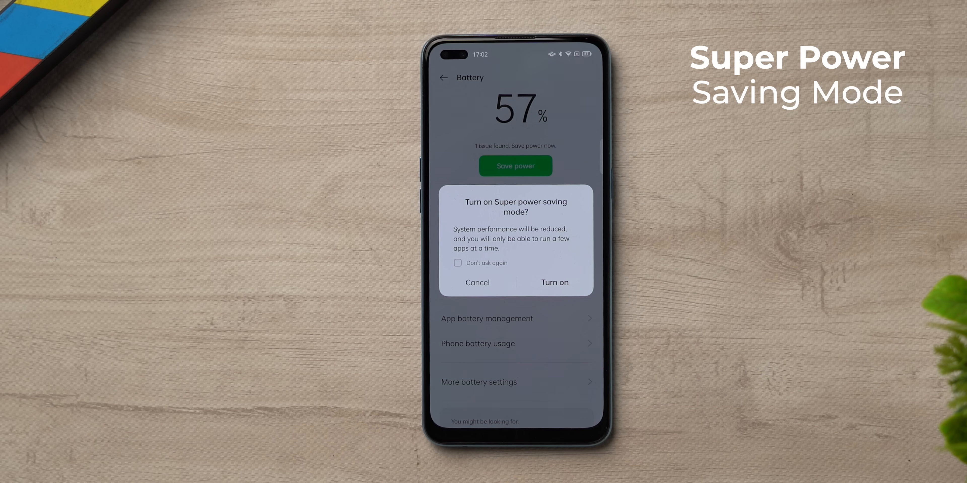
left_click(554, 283)
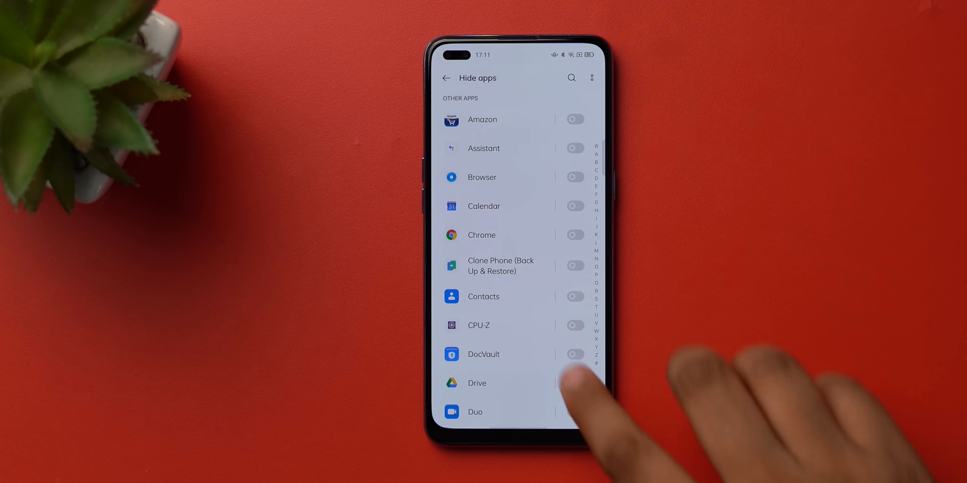
Step: Scroll past the Hide apps list and view the Payment Protection environment security report
scroll("down", 3)
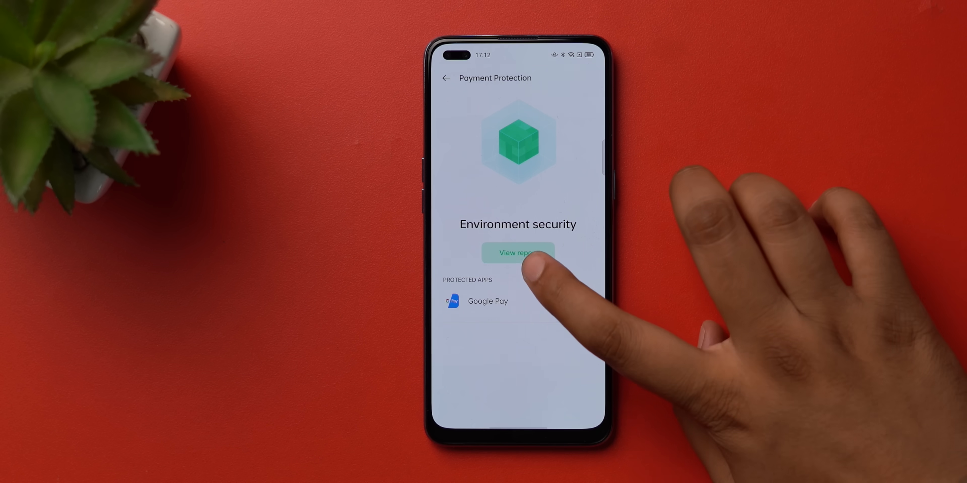
left_click(517, 252)
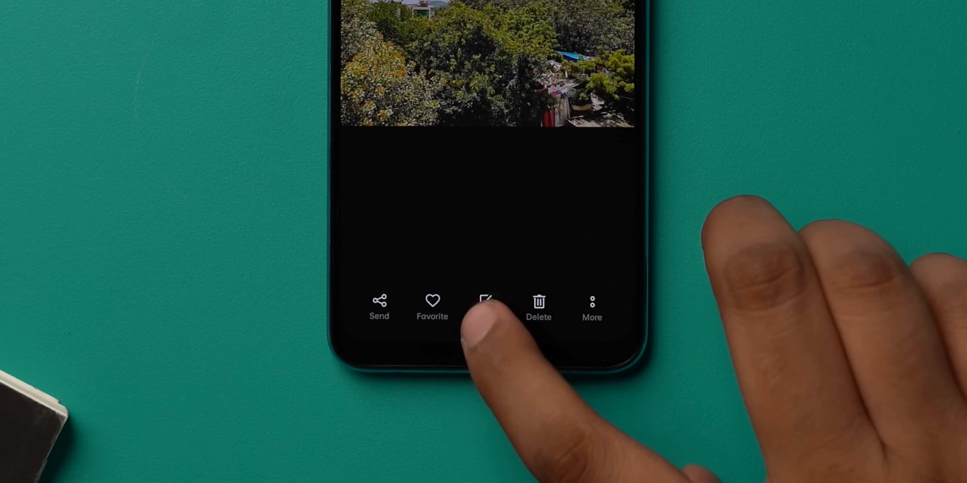
Step: Start editing the green treetops photo in Photos
left_click(488, 301)
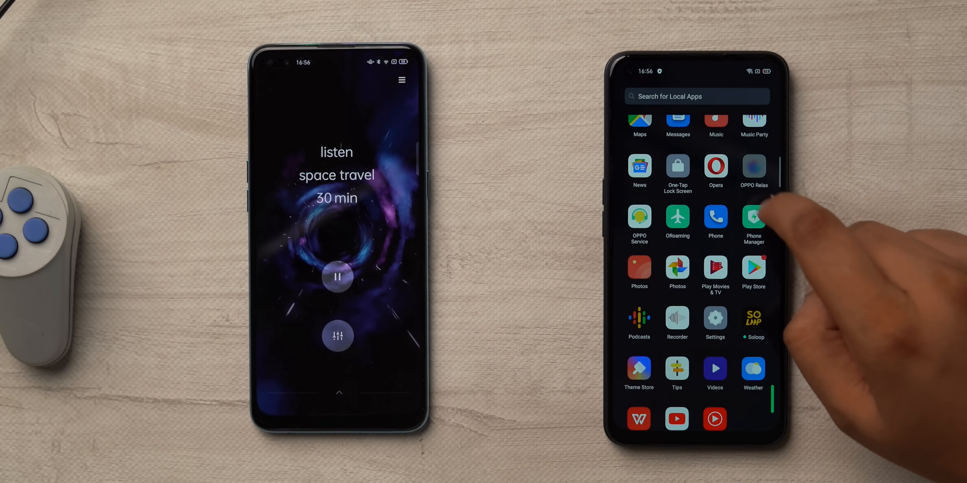
Step: Launch OPPO Relax to play a 30-minute space travel session
left_click(754, 166)
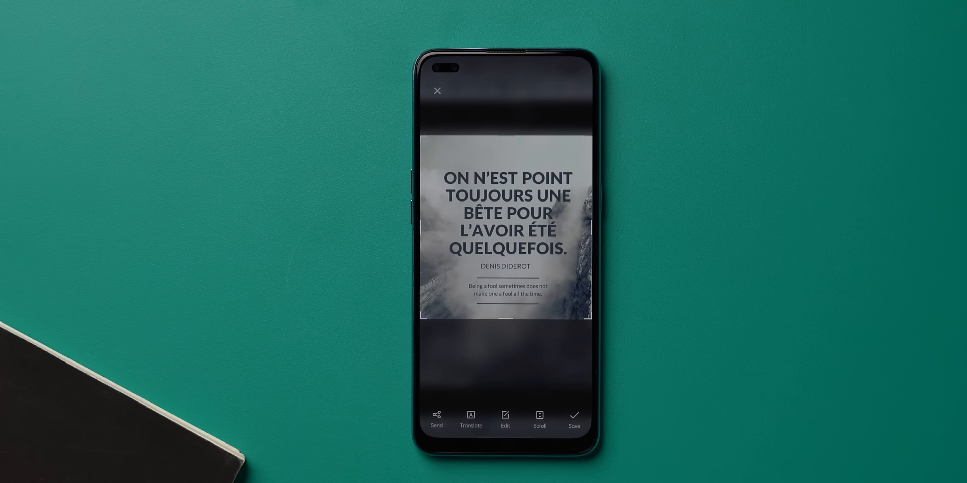
Step: Send the French quote screenshot to Google Lens for auto-detected translation to English
left_click(470, 418)
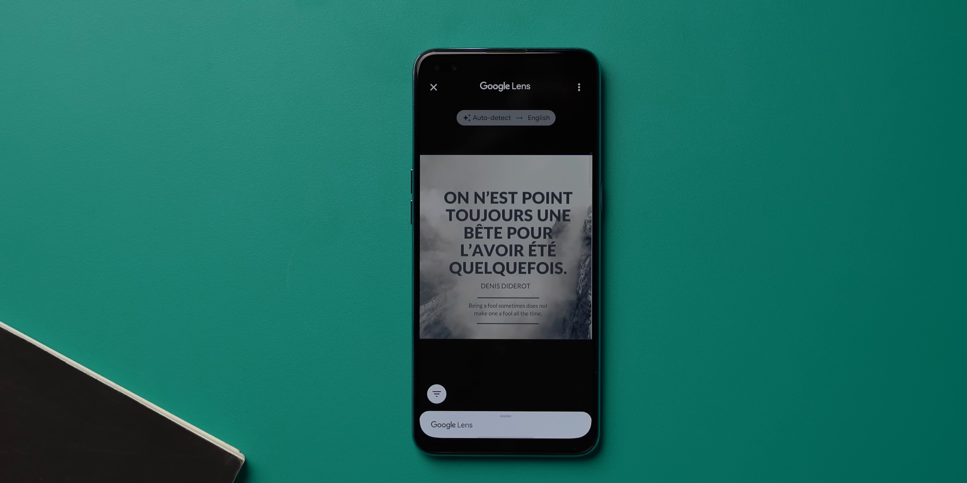